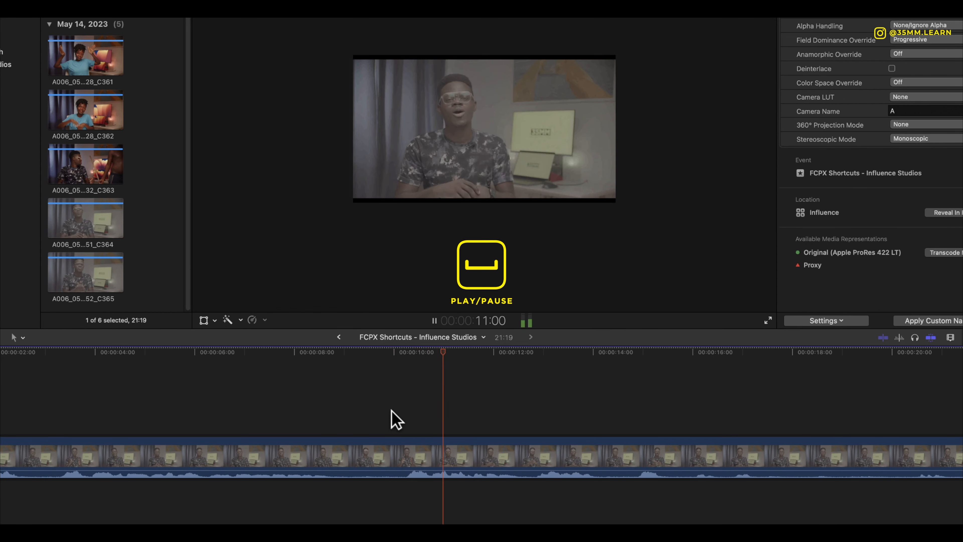
Preview the interview clip, toggle it off and on, and blade it at the playhead
key("v")
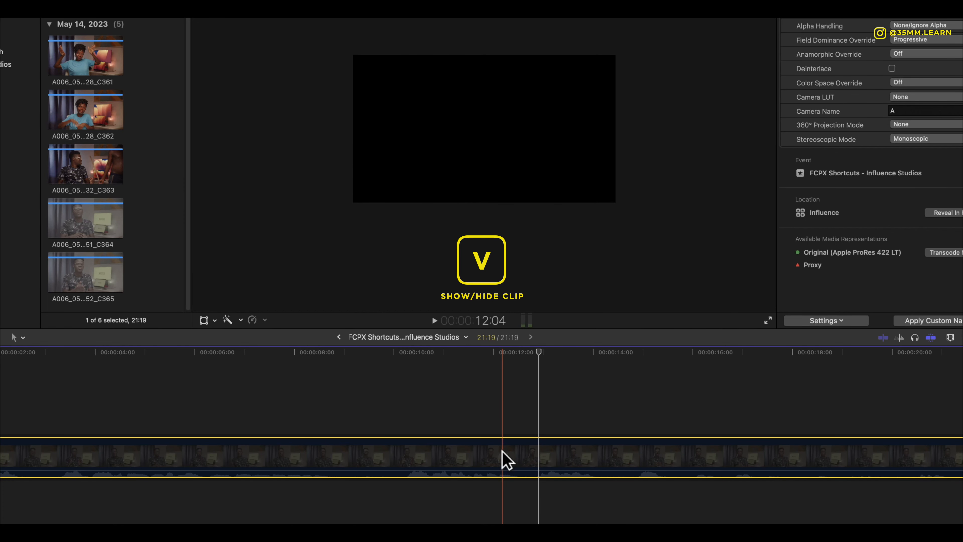
key("b")
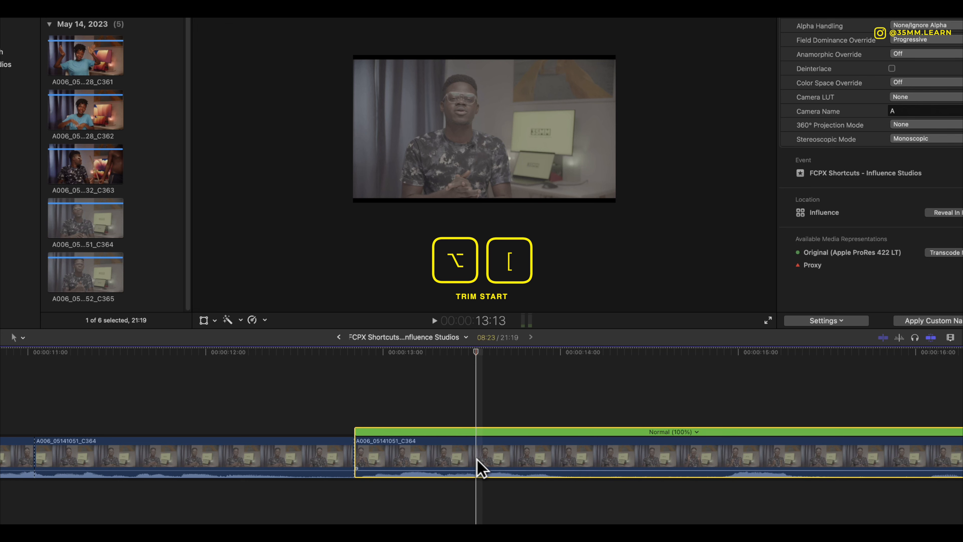
Select the later clip piece and trim its start and end to the playhead
left_click(371, 457)
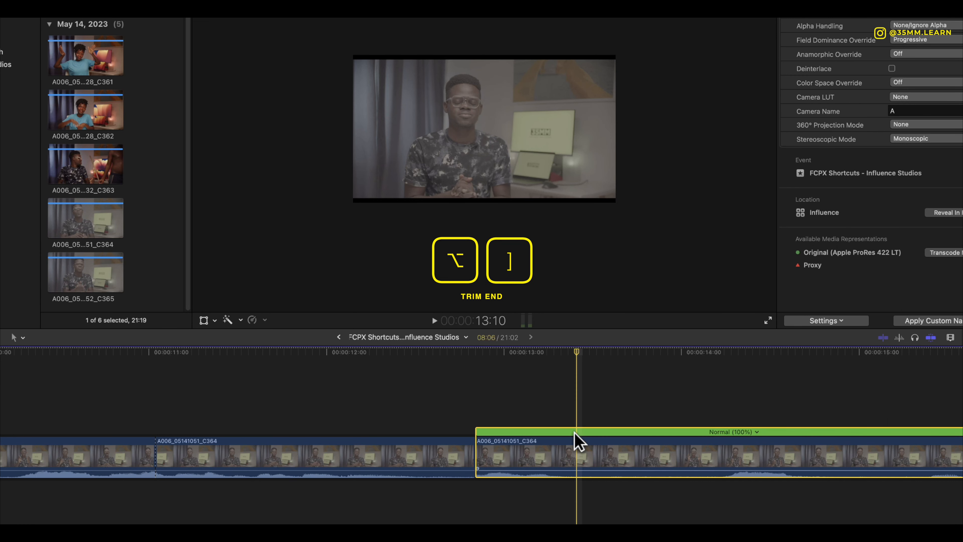
mouse_move(580, 461)
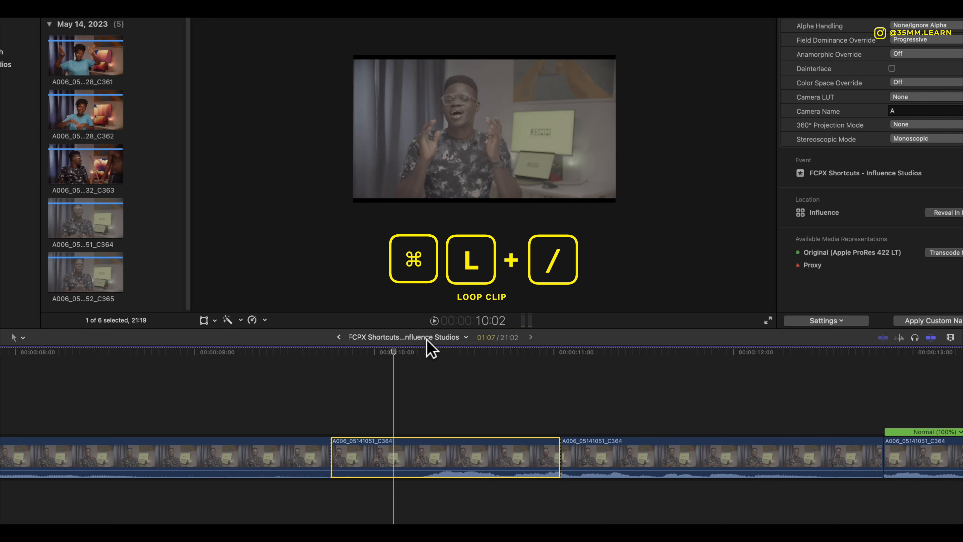
mouse_move(435, 328)
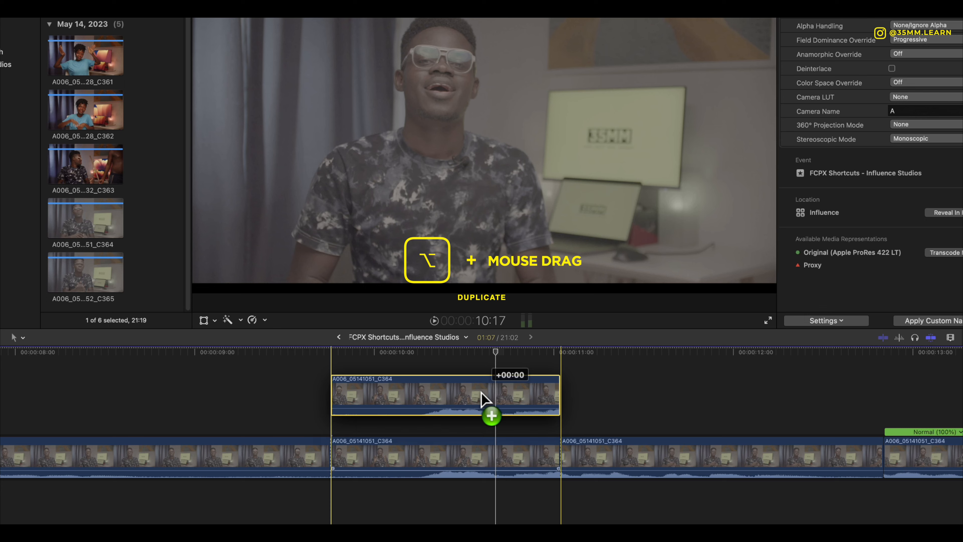
Duplicate the short section onto a layer above, then copy it earlier in the storyline
left_click_drag(482, 397, 460, 458)
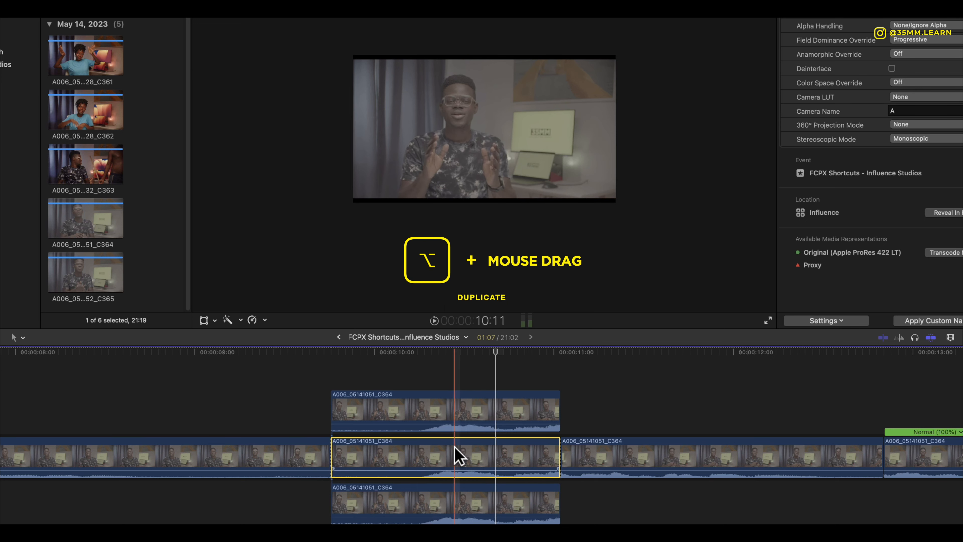
left_click_drag(457, 456, 260, 456)
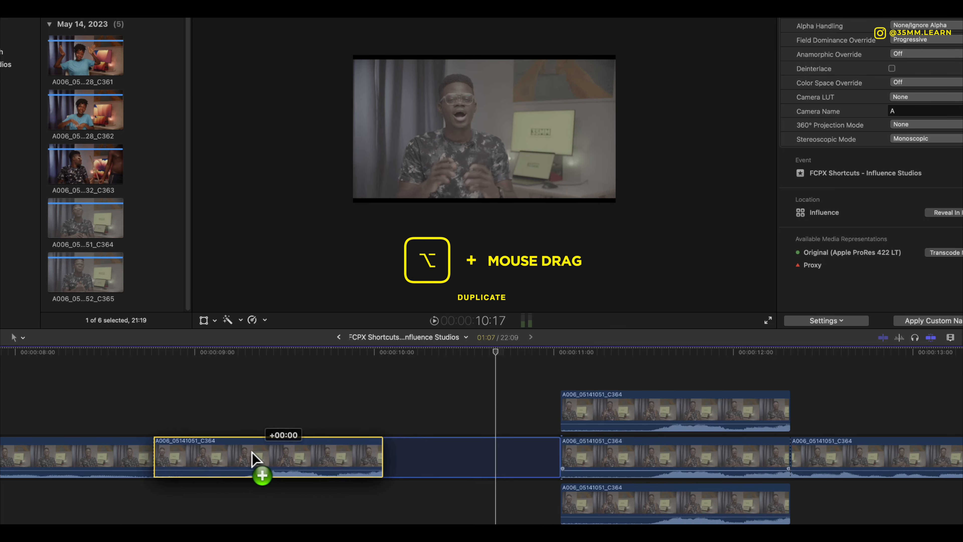